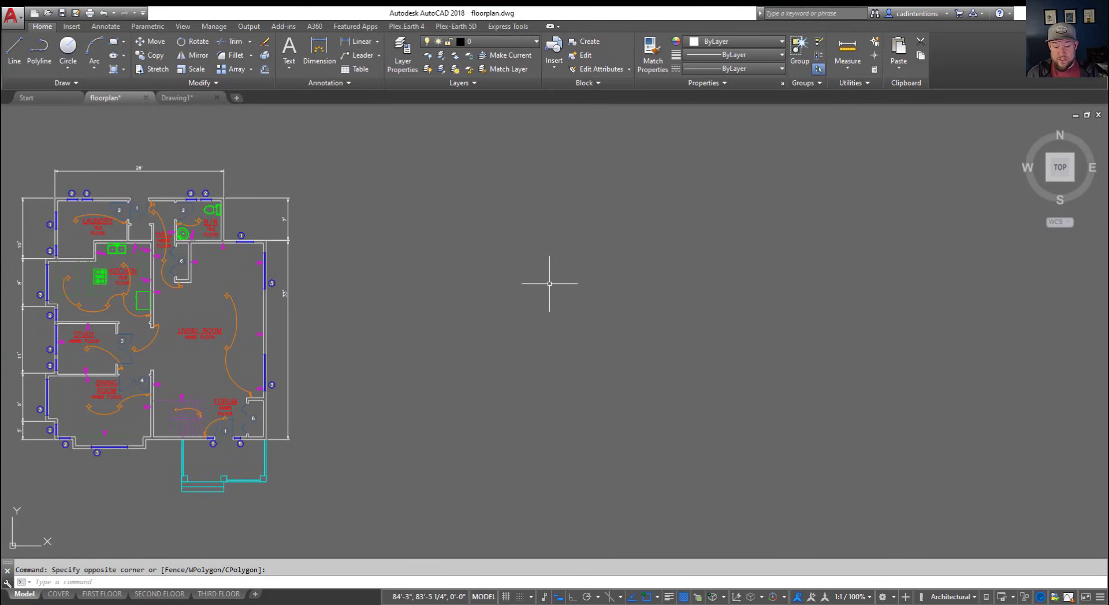
pyautogui.moveTo(390, 516)
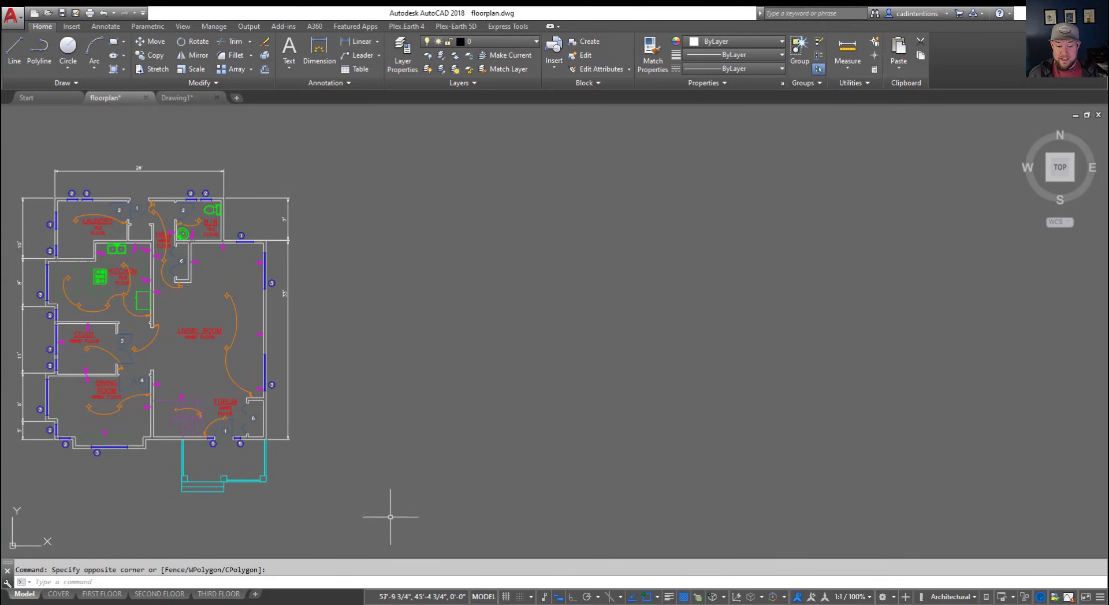
pyautogui.moveTo(402, 547)
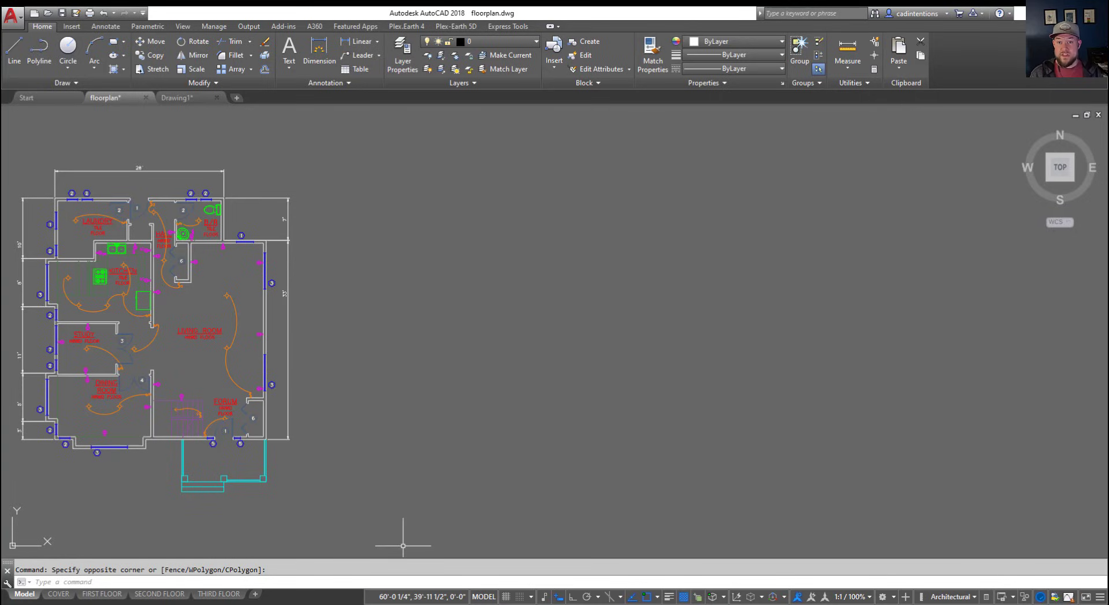
pyautogui.moveTo(469, 378)
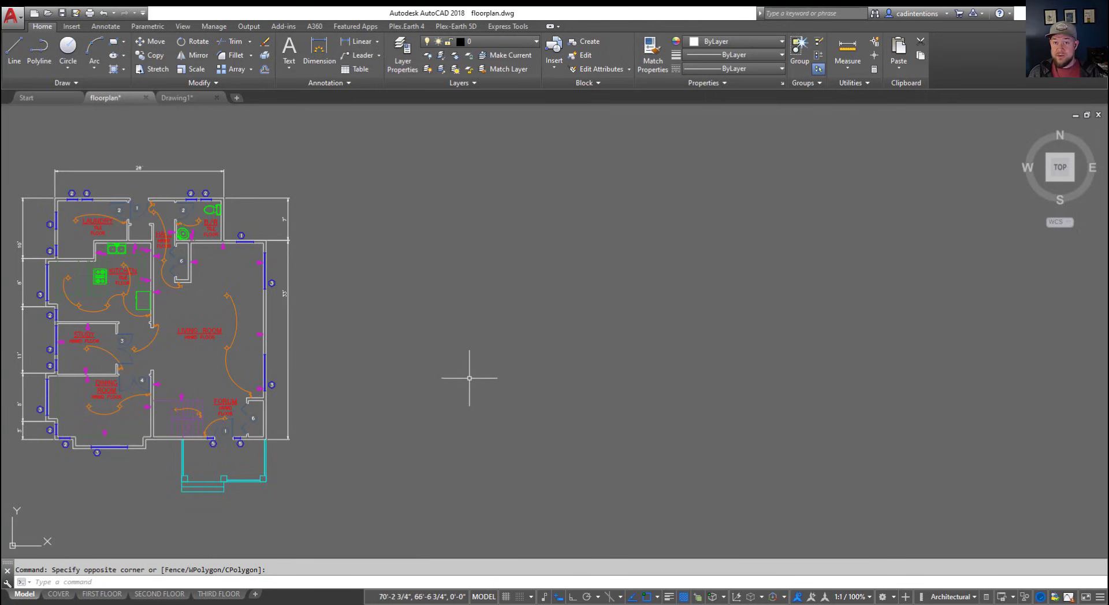
pyautogui.moveTo(474, 368)
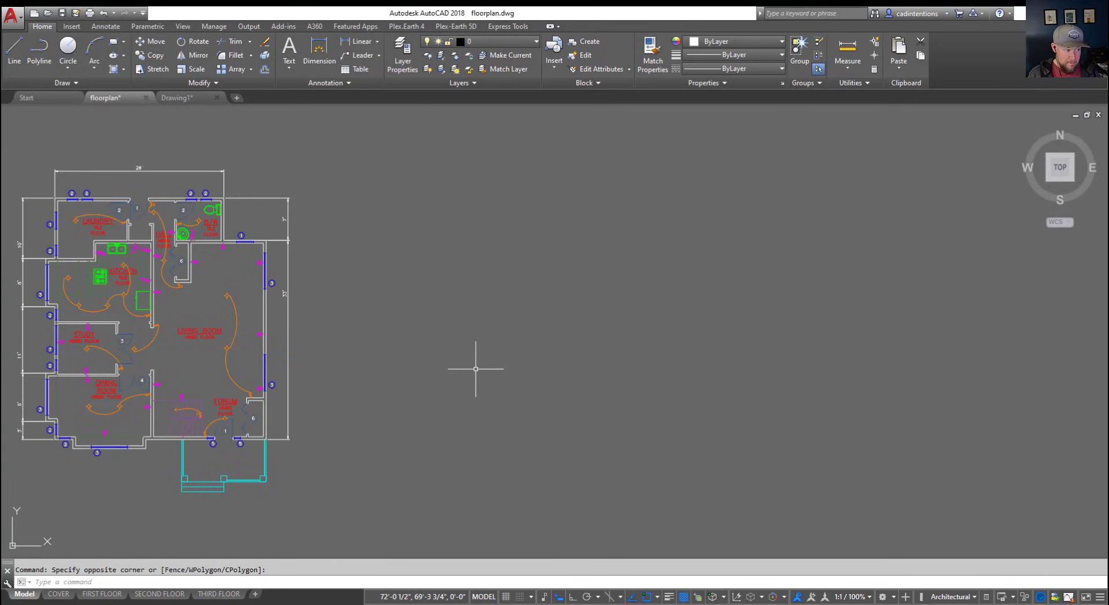
pyautogui.moveTo(560, 290)
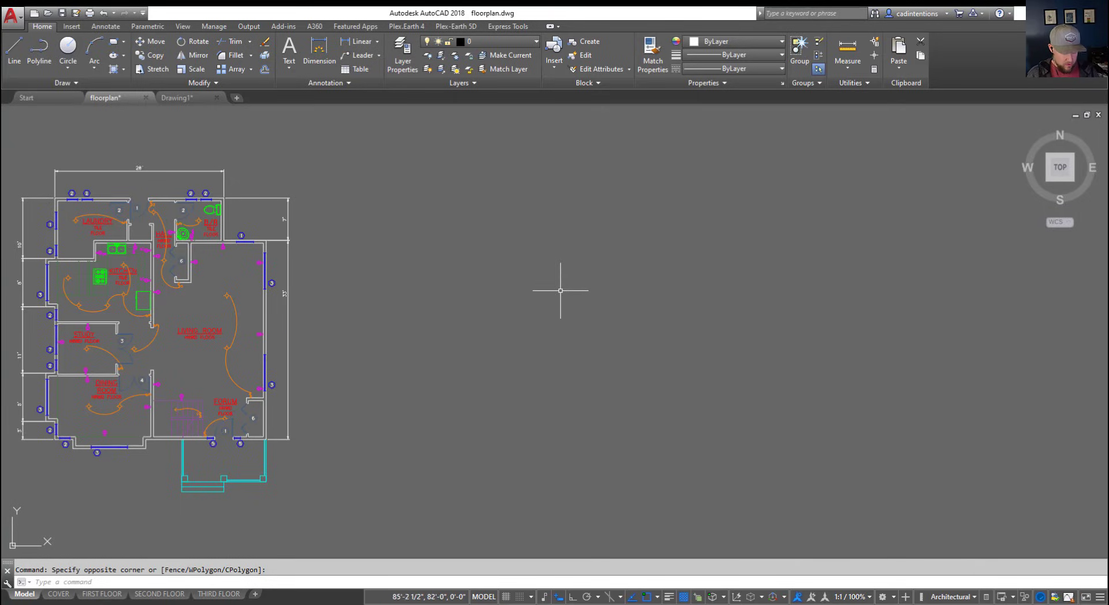
pyautogui.moveTo(569, 295)
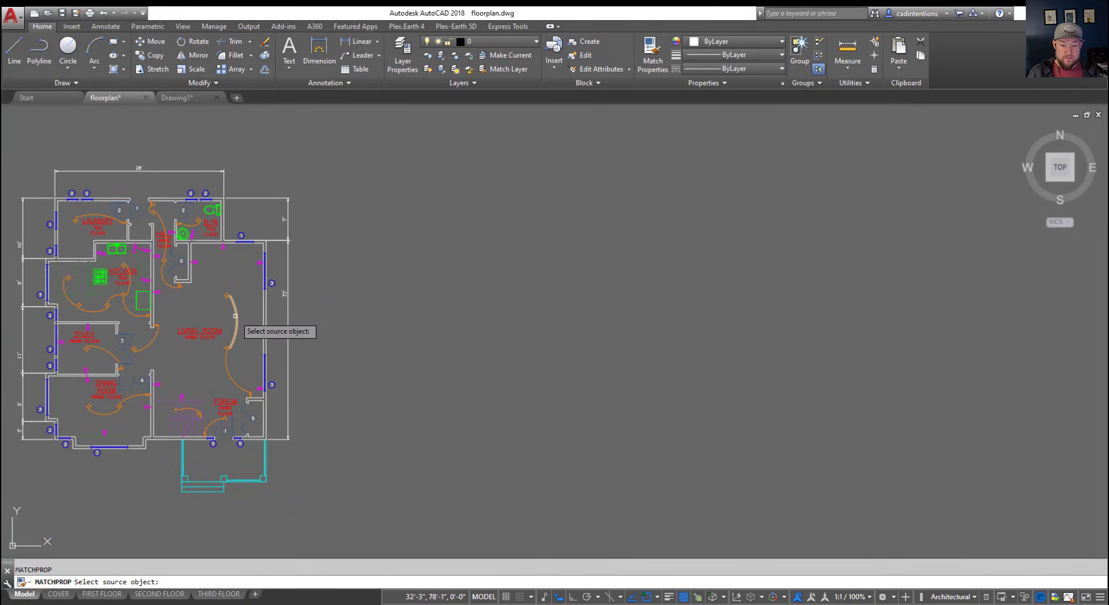
pyautogui.click(264, 257)
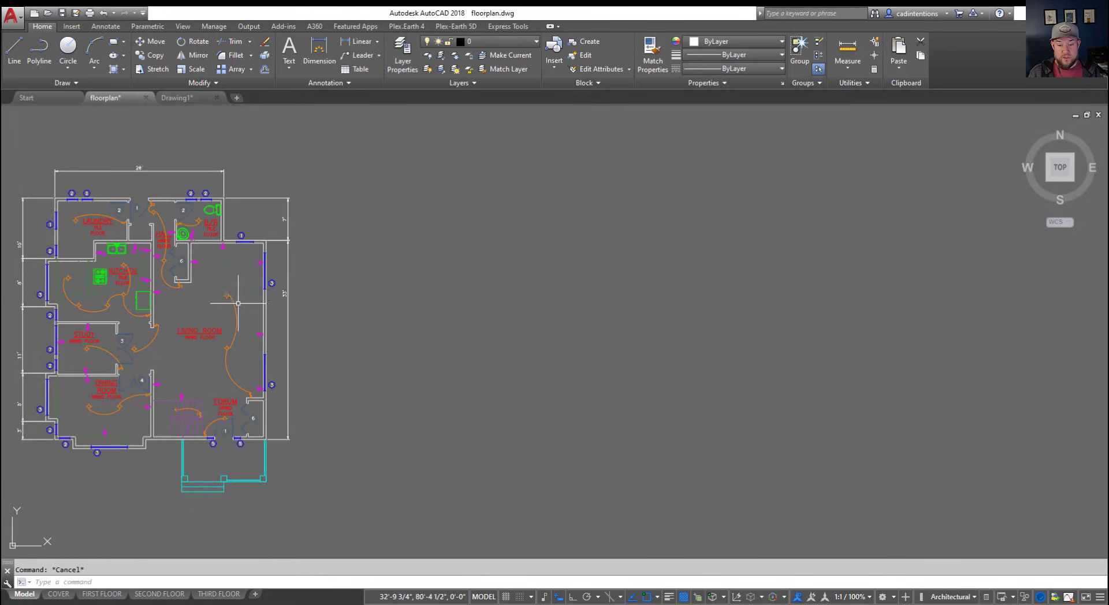
pyautogui.moveTo(269, 266)
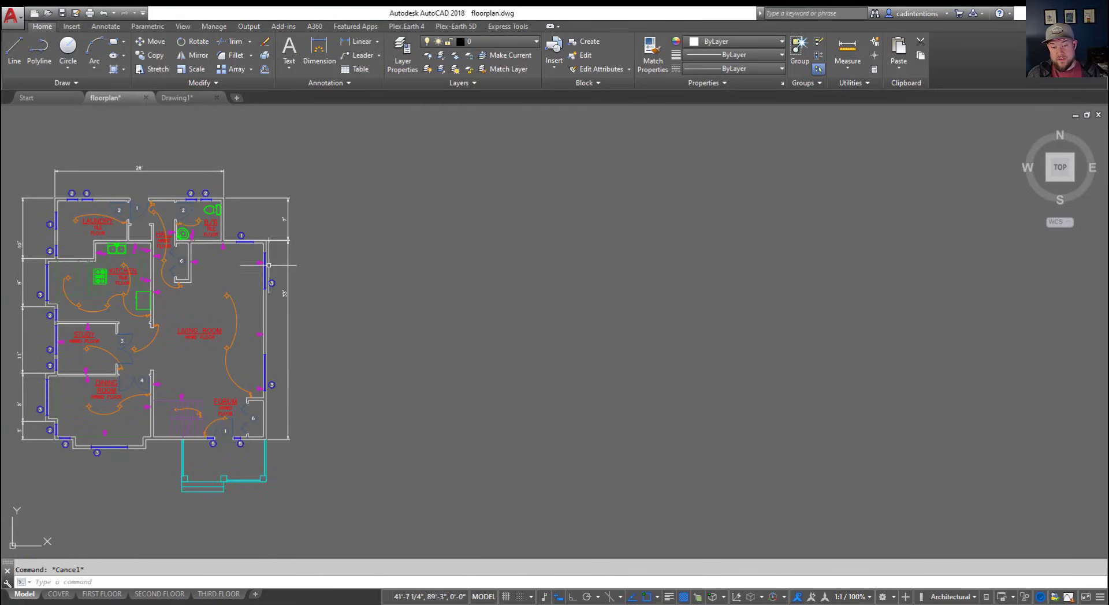
pyautogui.moveTo(229, 309)
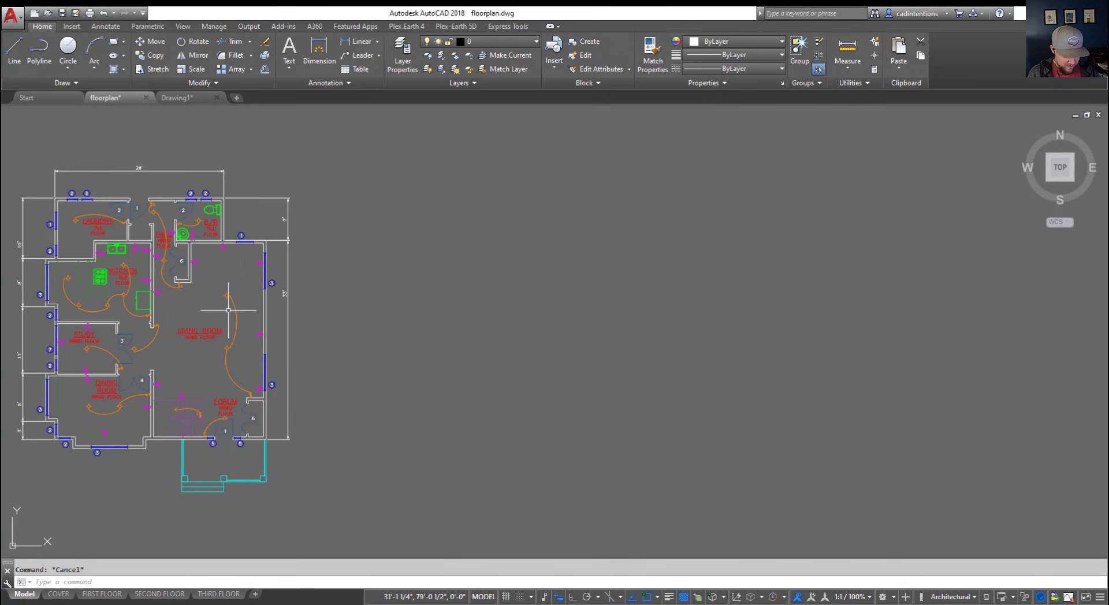
pyautogui.moveTo(277, 328)
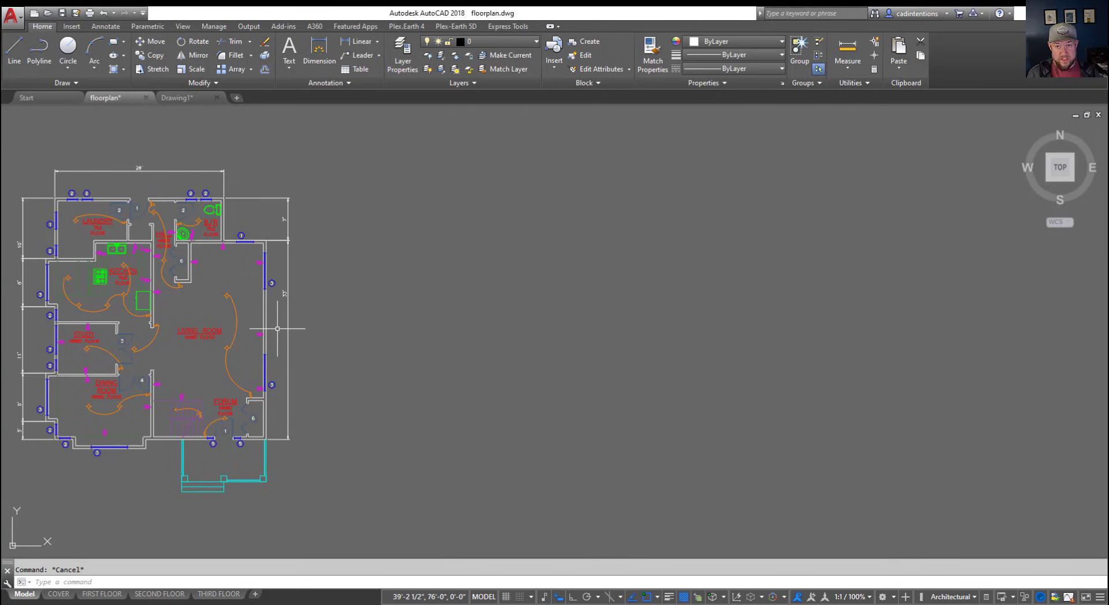
pyautogui.moveTo(386, 375)
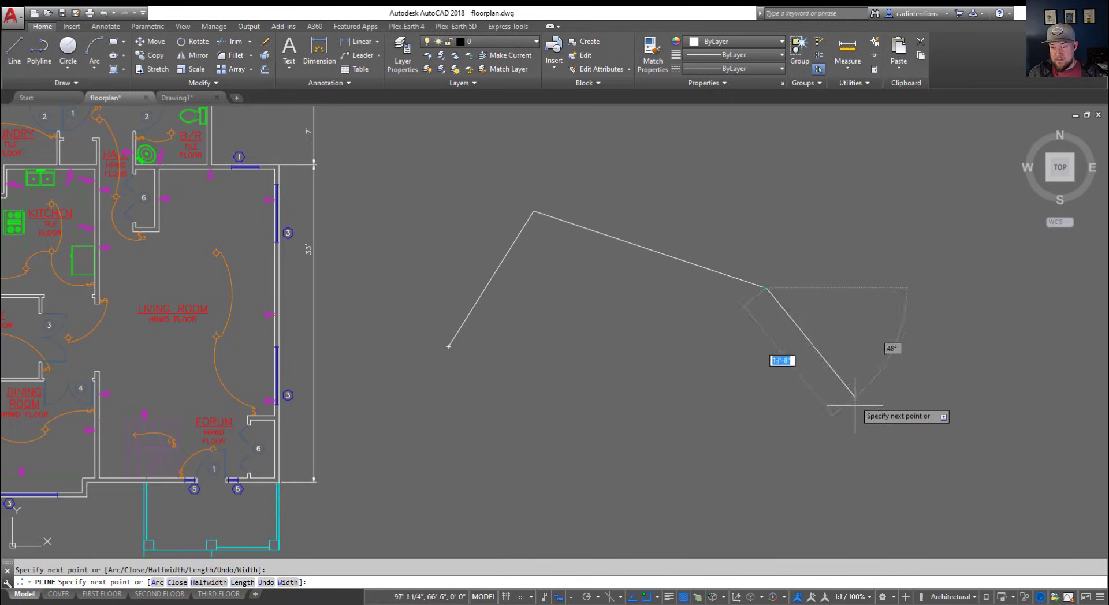
# Step: Finish the bent polyline, pick it in PEDIT then cancel, and start a second crossing polyline
pyautogui.press('Escape')
pyautogui.write('PEDIT')
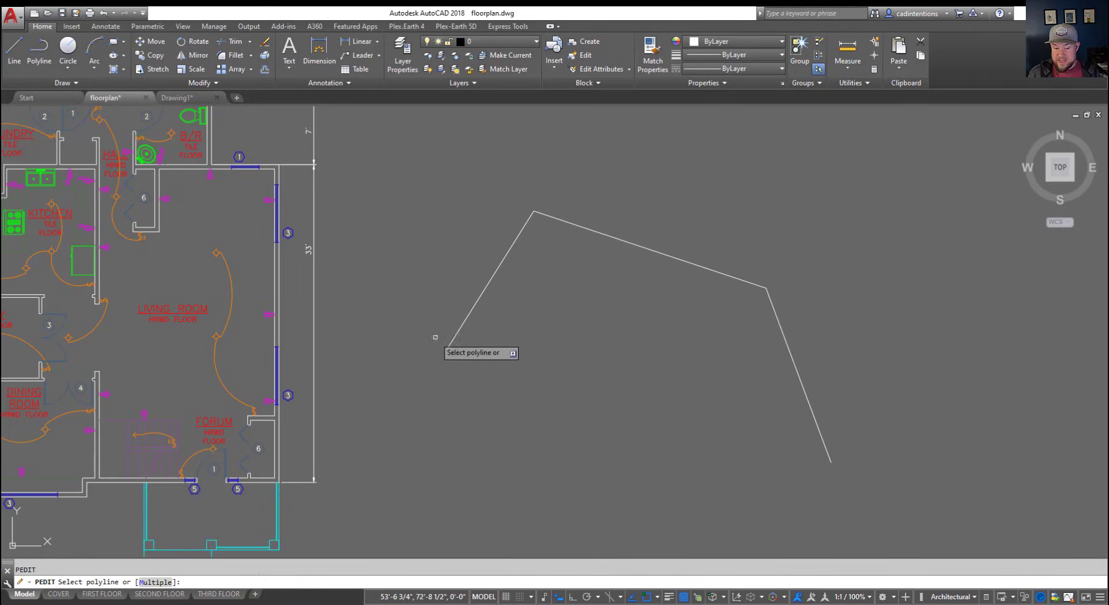
pyautogui.click(499, 270)
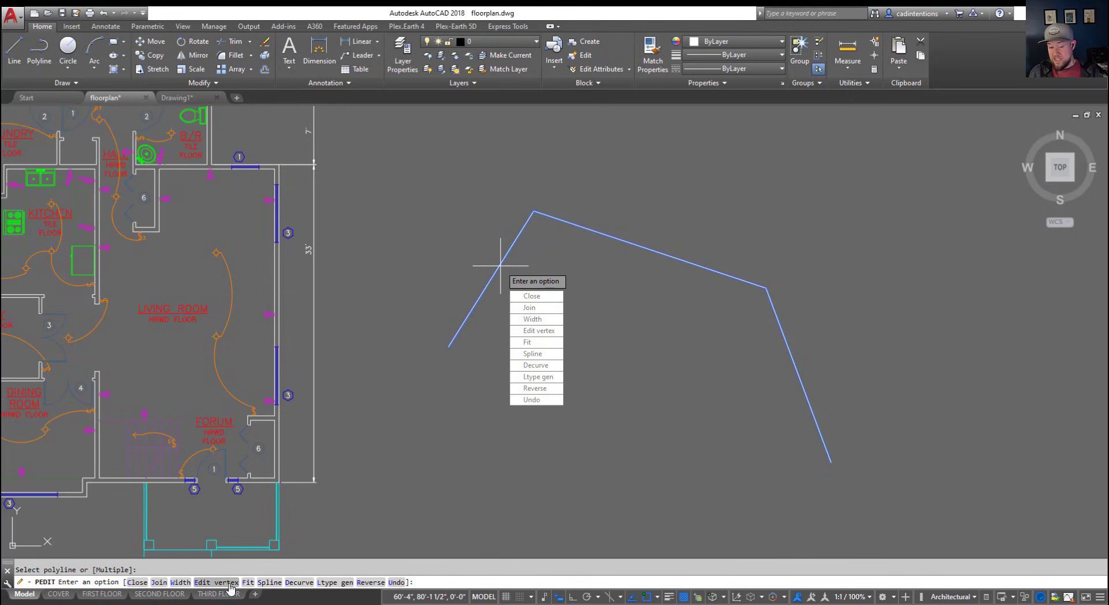
pyautogui.moveTo(345, 582)
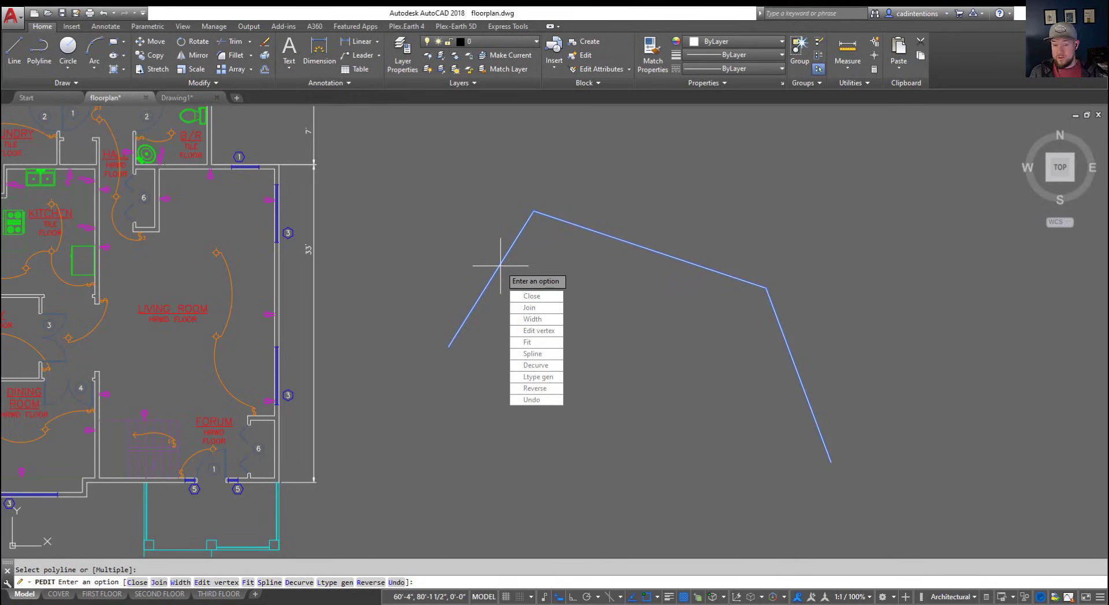
pyautogui.press('Escape')
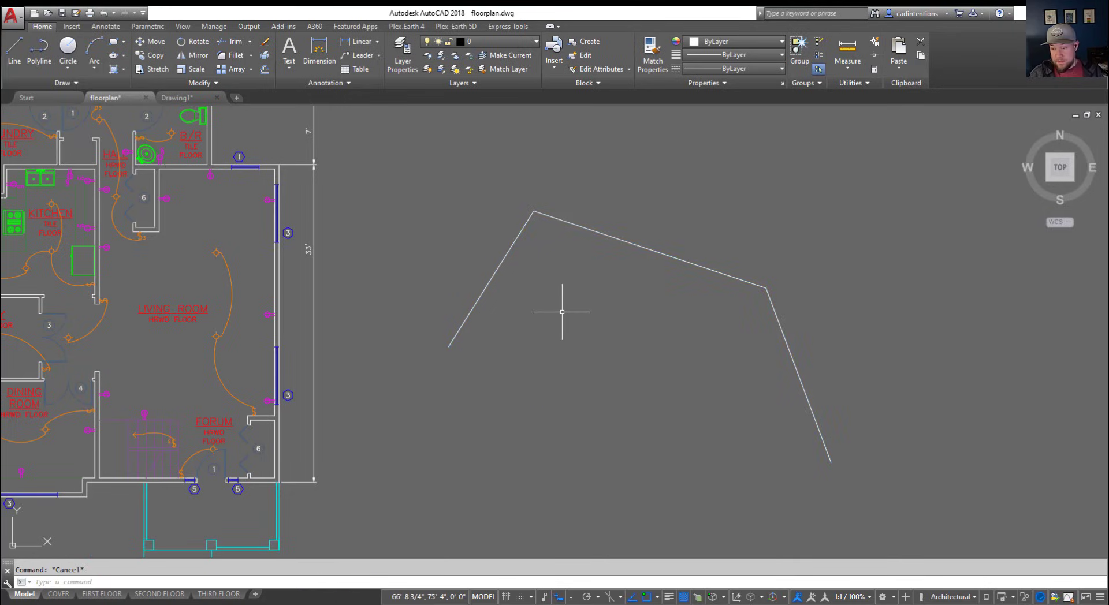
pyautogui.write('pl')
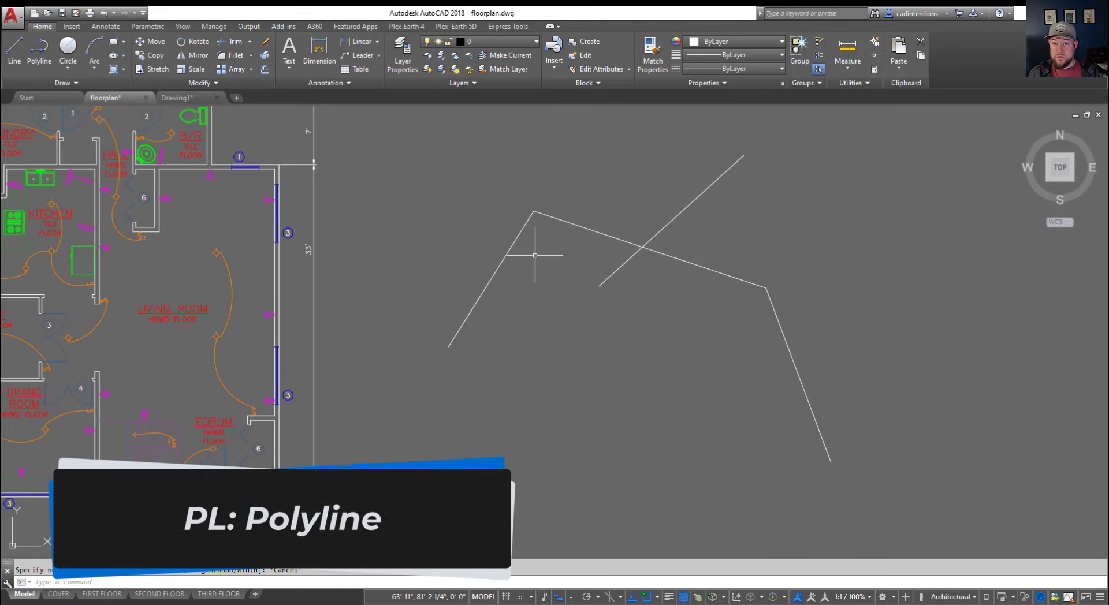
pyautogui.moveTo(599, 334)
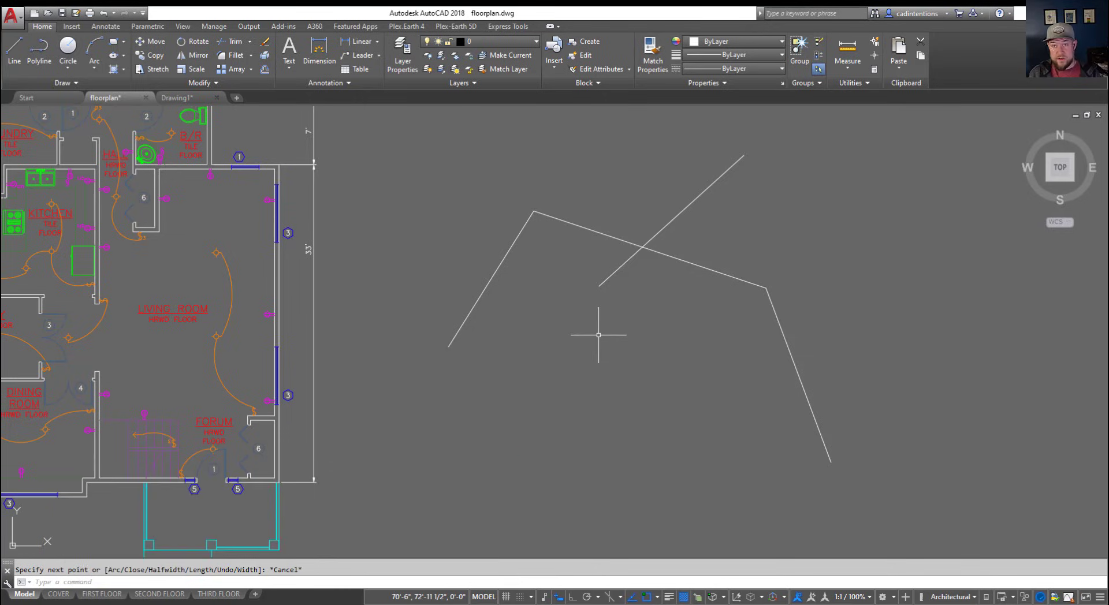
pyautogui.moveTo(598, 359)
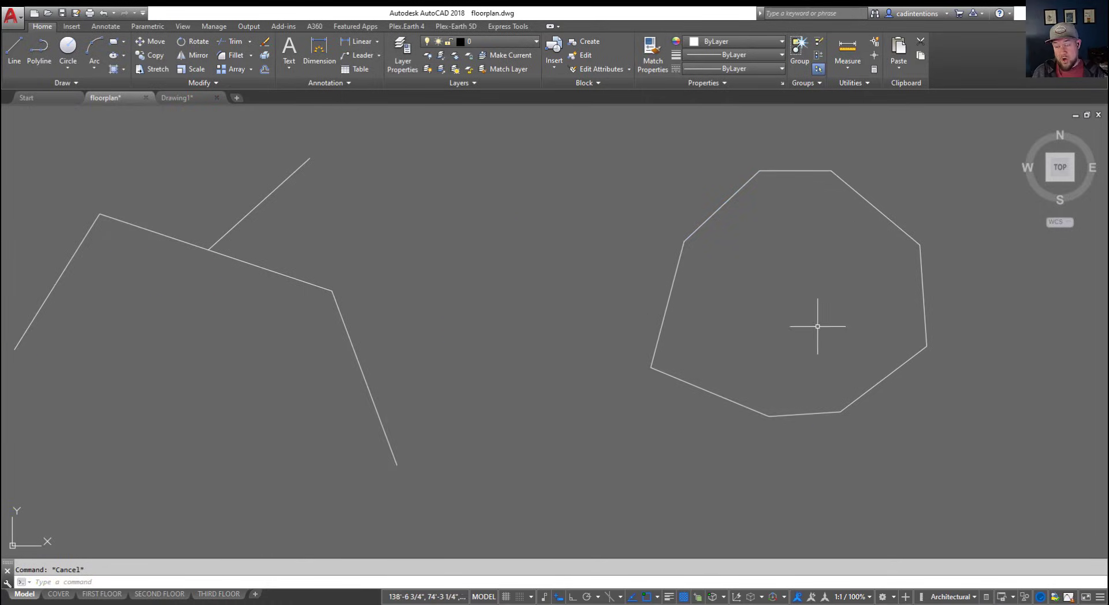
# Step: Start the Hatch command (H) to fill the closed eight-sided outline with solid
pyautogui.write('H')
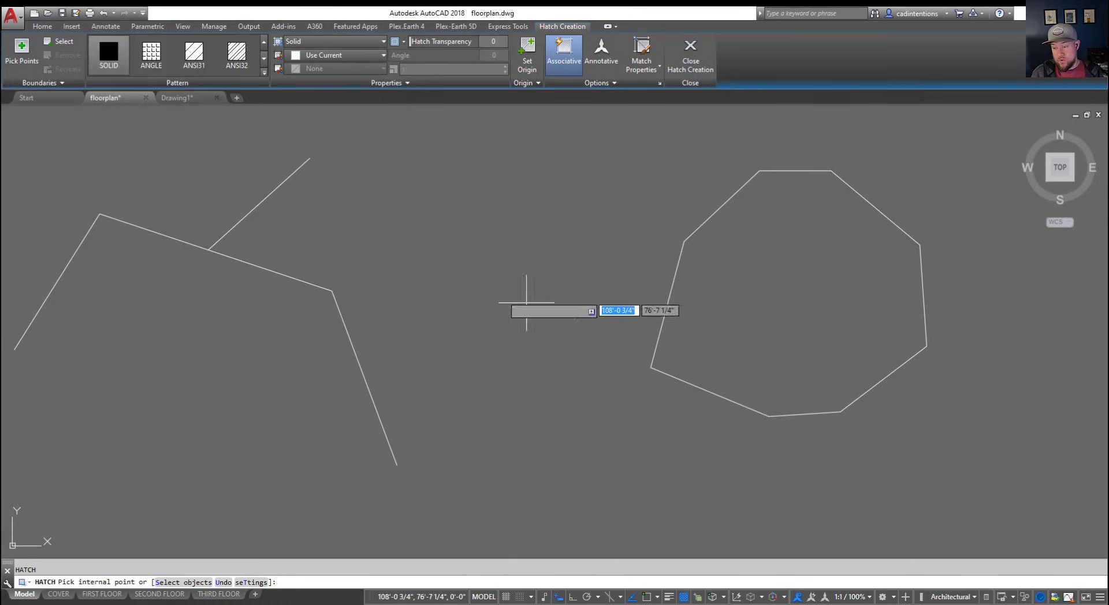
pyautogui.moveTo(283, 125)
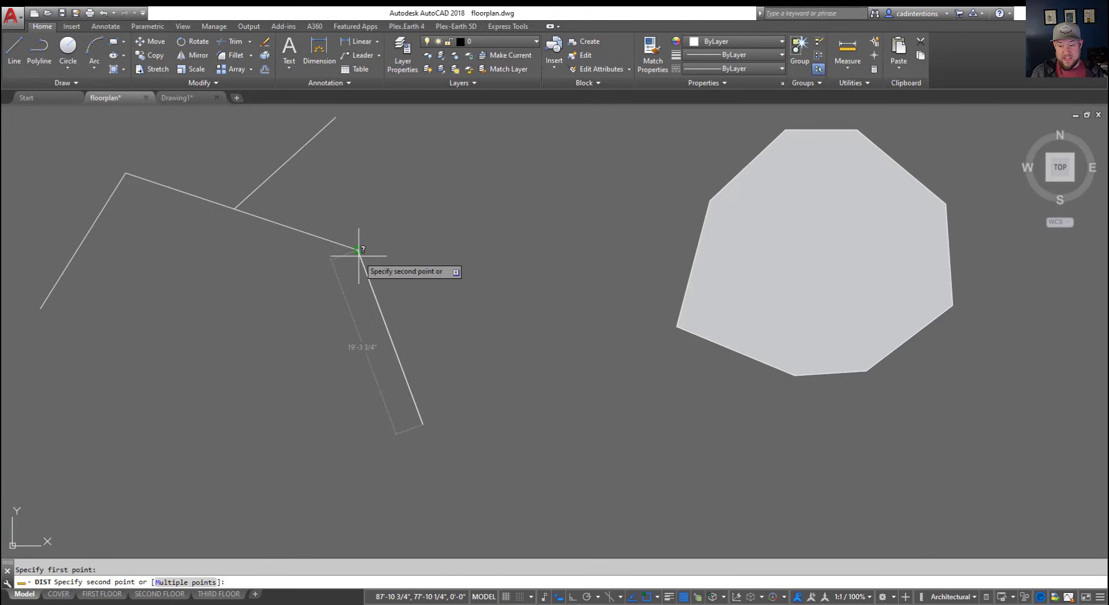
pyautogui.moveTo(61, 283)
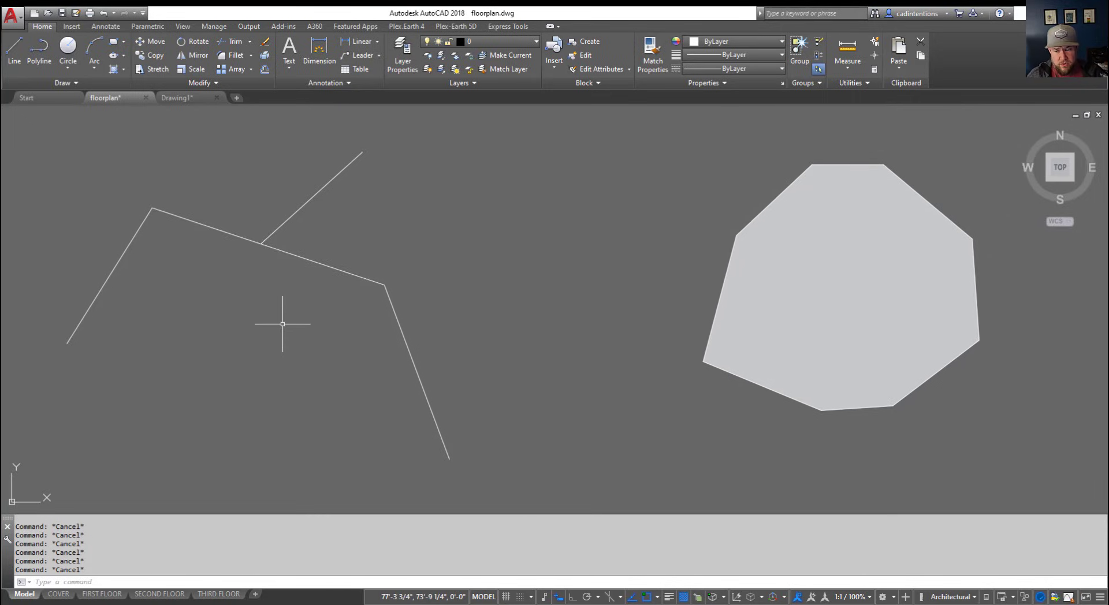
pyautogui.moveTo(309, 333)
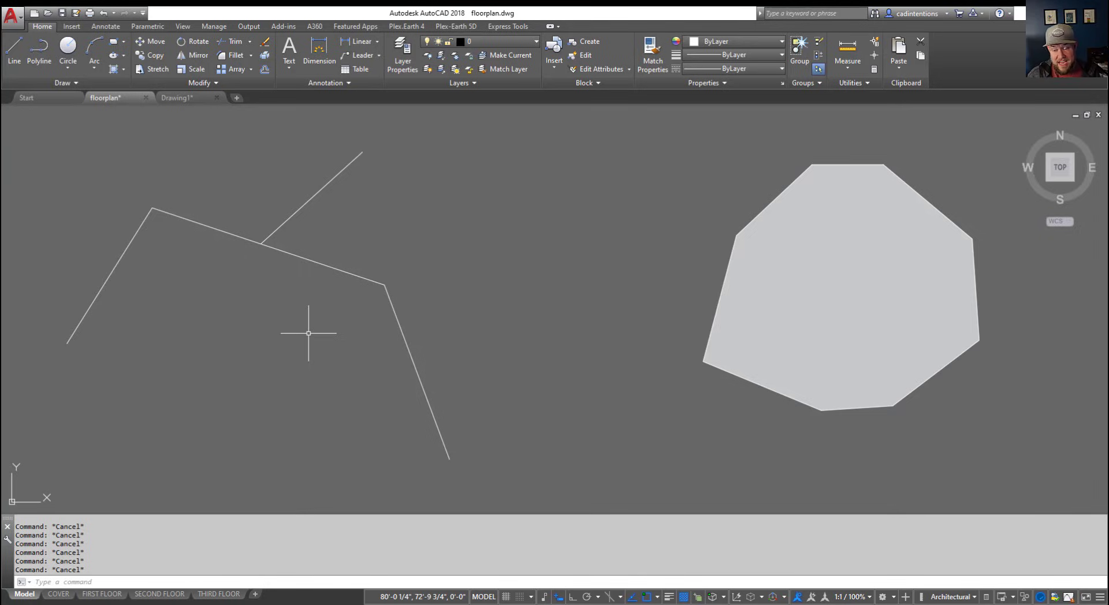
pyautogui.moveTo(328, 333)
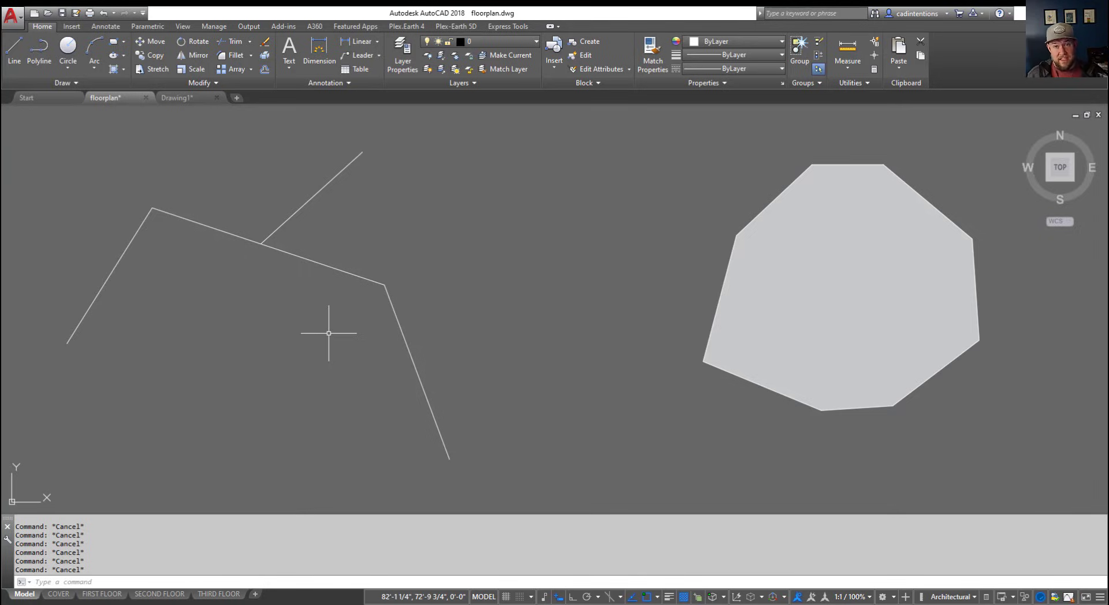
pyautogui.moveTo(350, 316)
pyautogui.write('N')
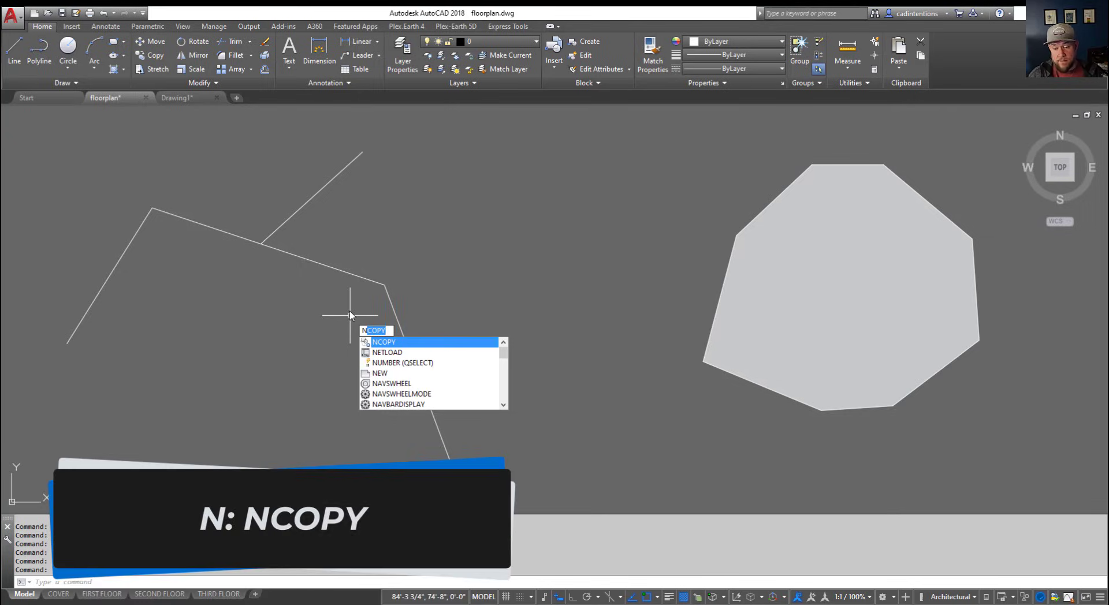
# Step: Run NCOPY and cancel it, then save the floorplan drawing with QSAVE
pyautogui.press('enter')
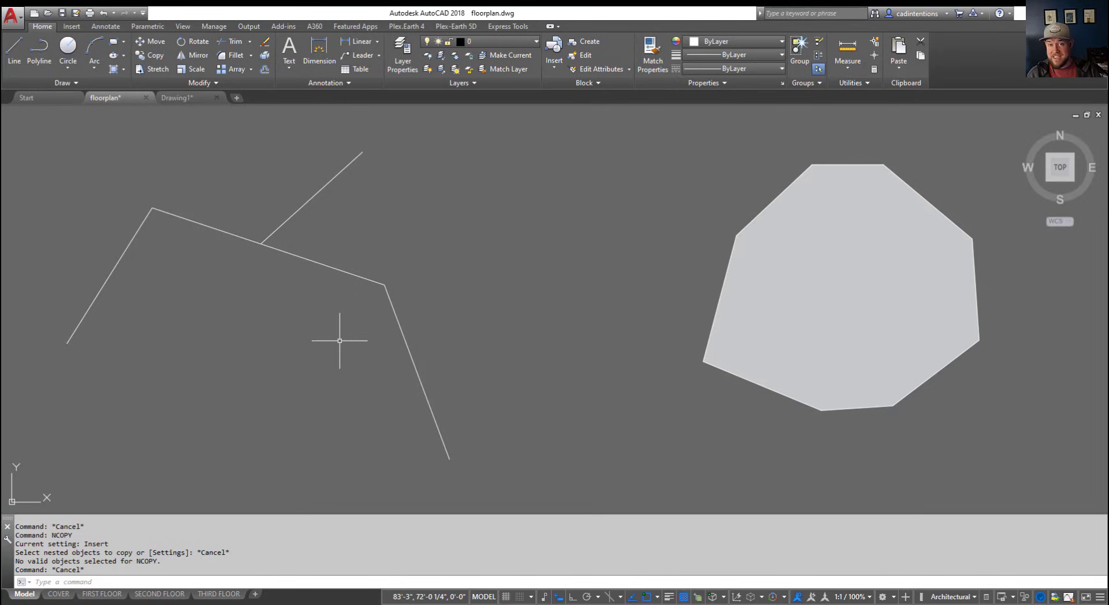
pyautogui.moveTo(353, 335)
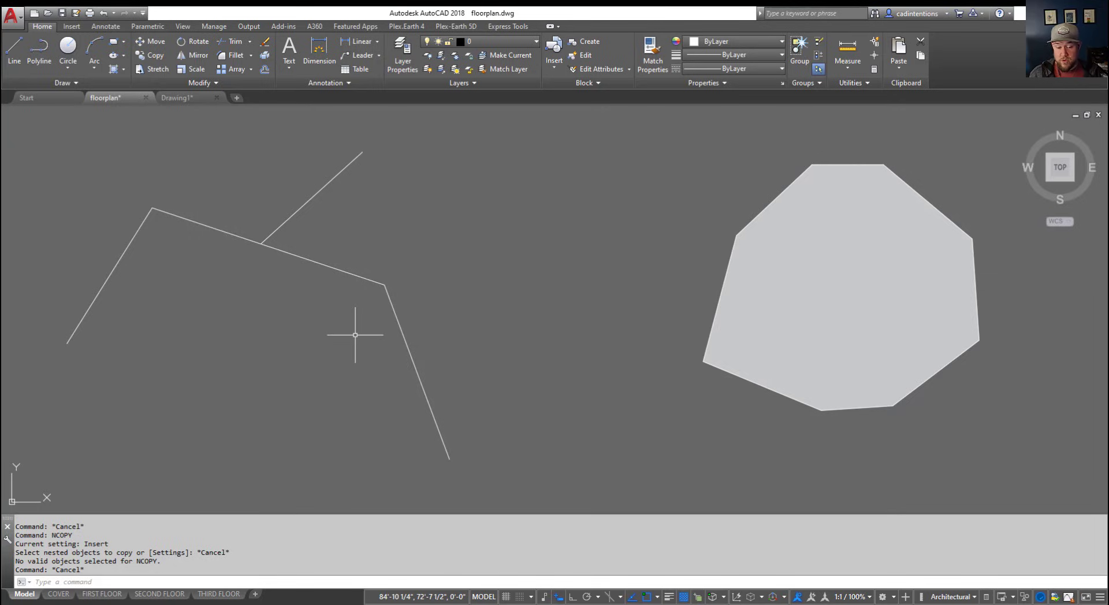
pyautogui.write('S')
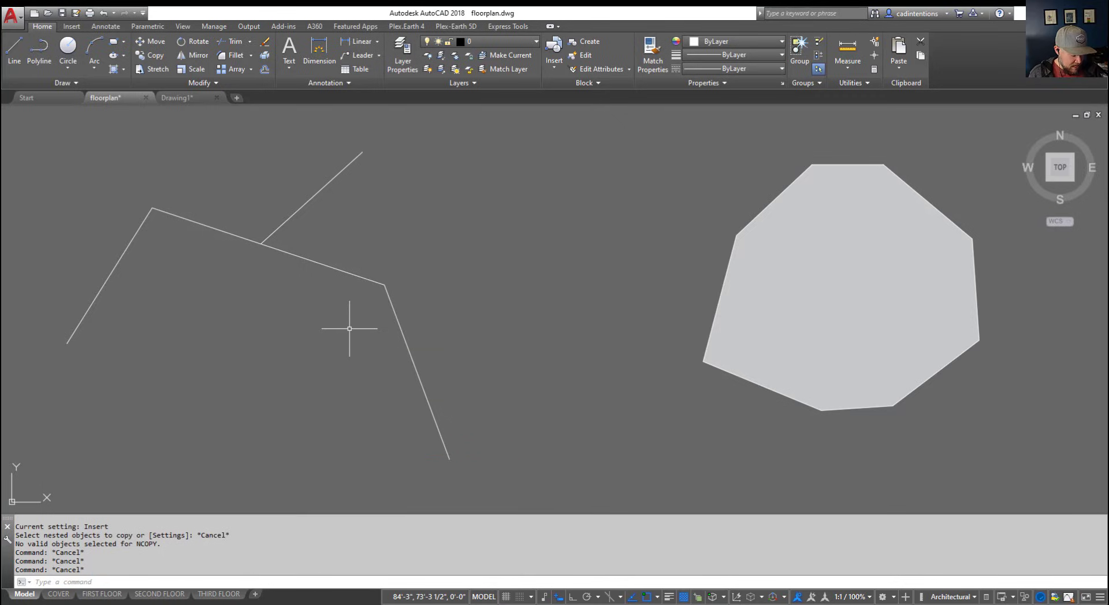
pyautogui.write('Q')
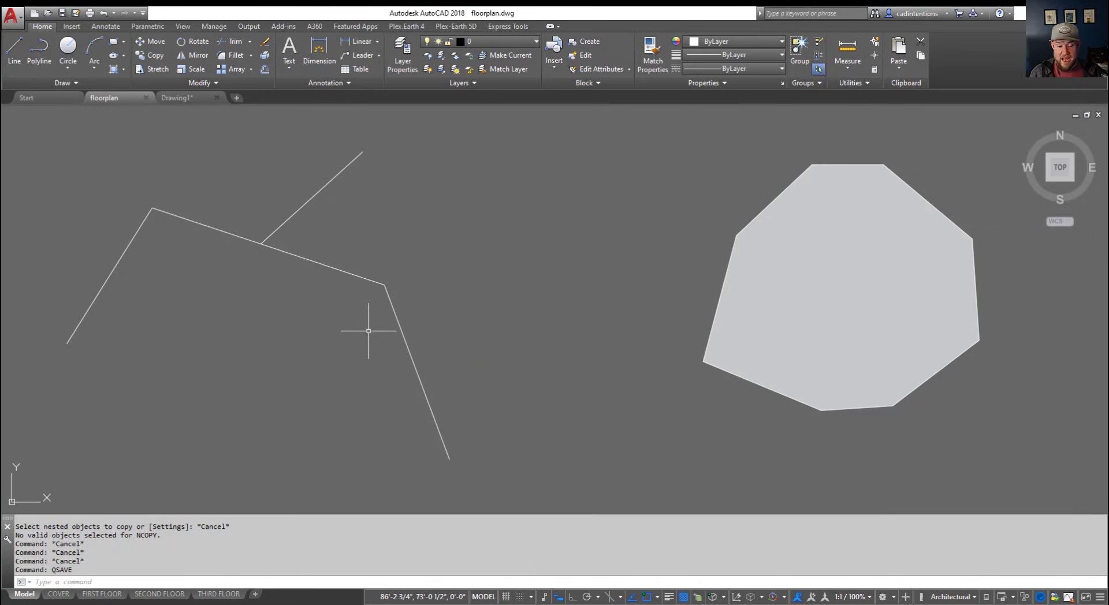
pyautogui.moveTo(143, 508)
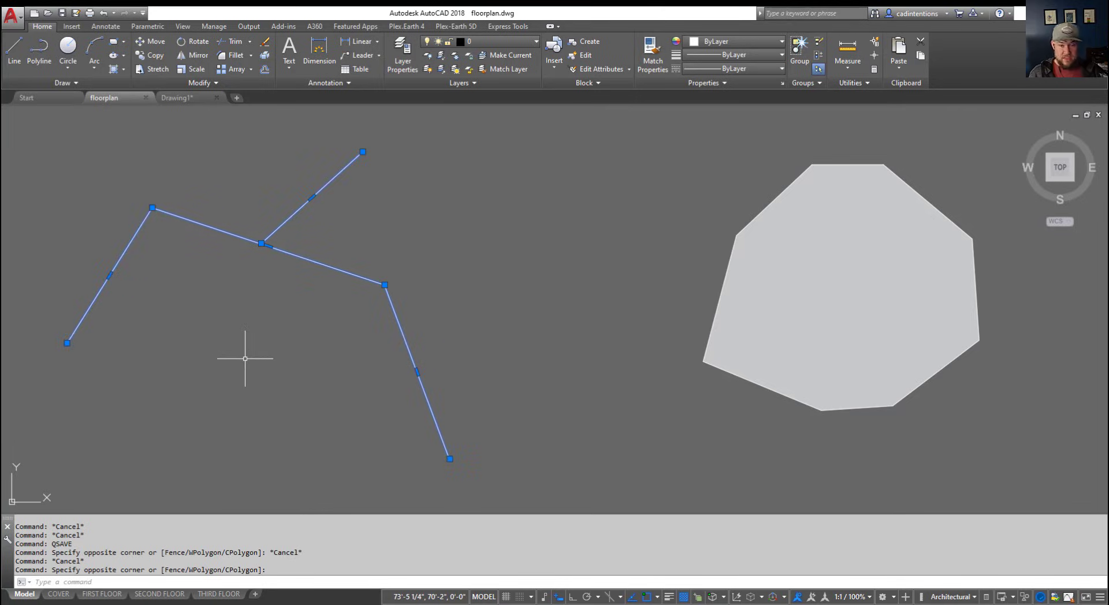
pyautogui.moveTo(257, 348)
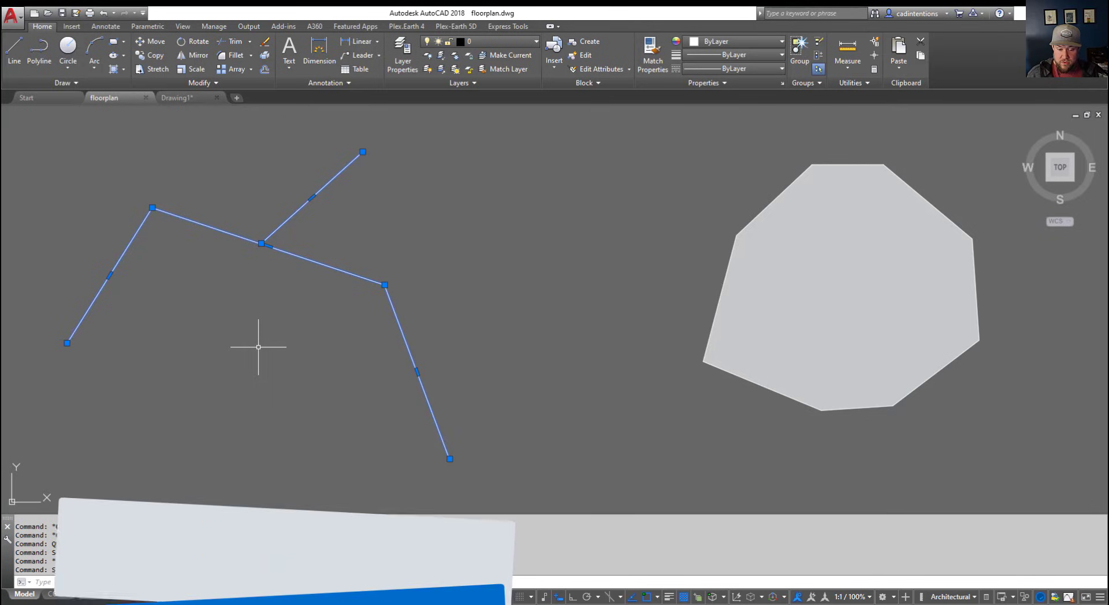
# Step: Copy the two selected crossing polylines with base point 0,0
pyautogui.press('ctrl+shift+c')
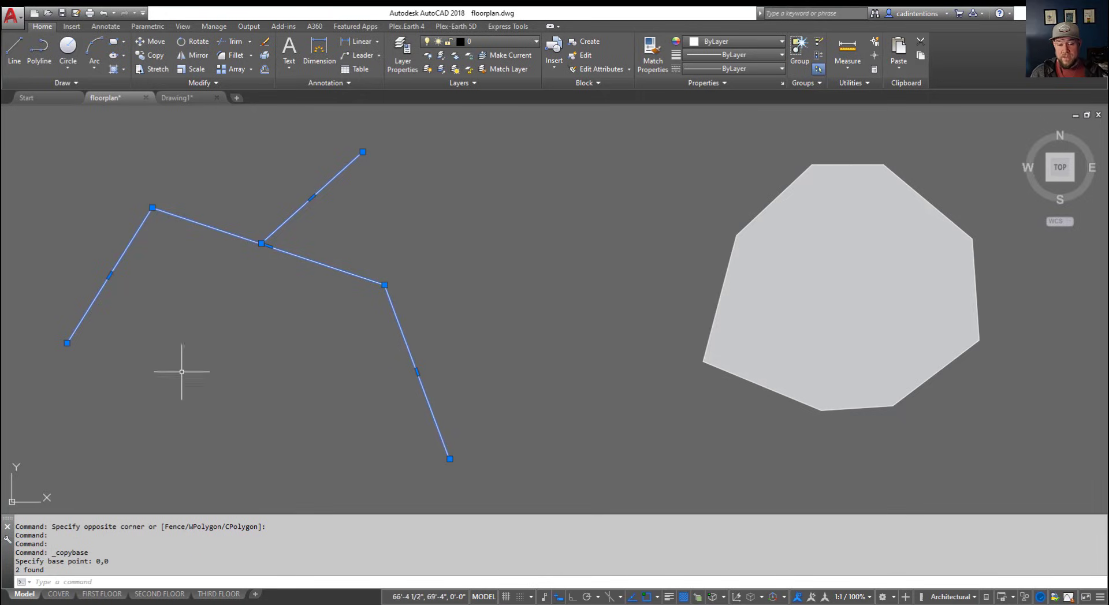
pyautogui.moveTo(206, 224)
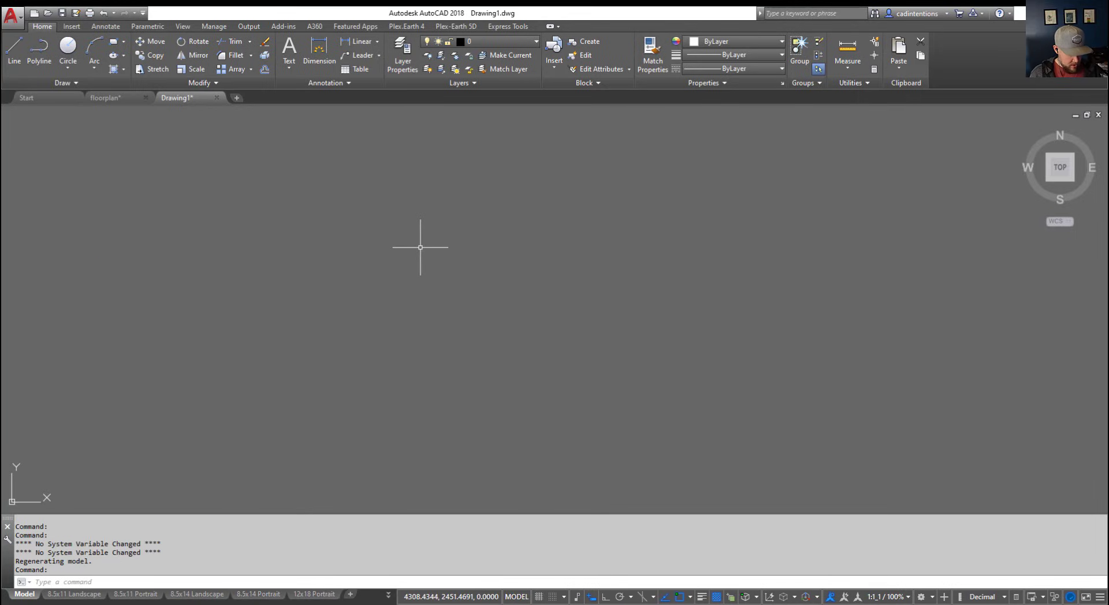
# Step: Paste the copied polylines into Drawing1 at 0,0, then return to the floorplan drawing
pyautogui.press('ctrl+v')
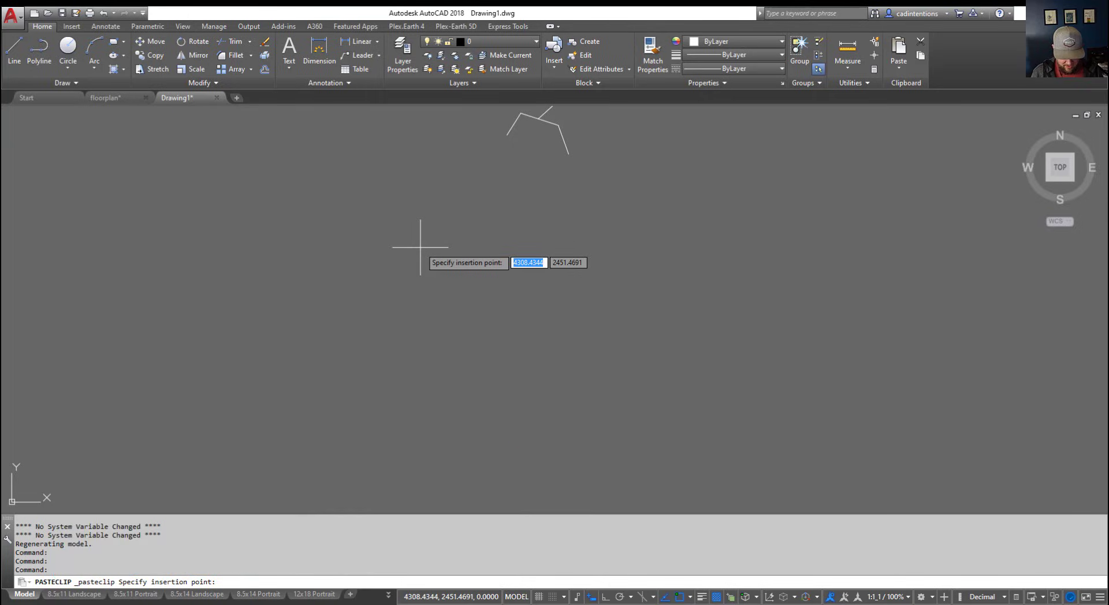
pyautogui.write('0')
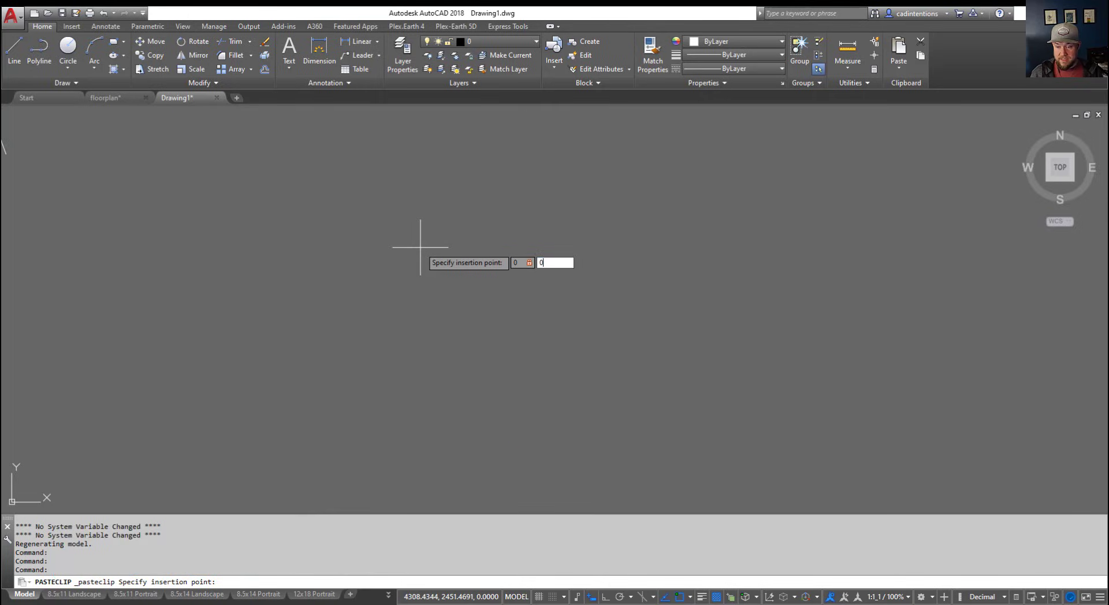
pyautogui.press('enter')
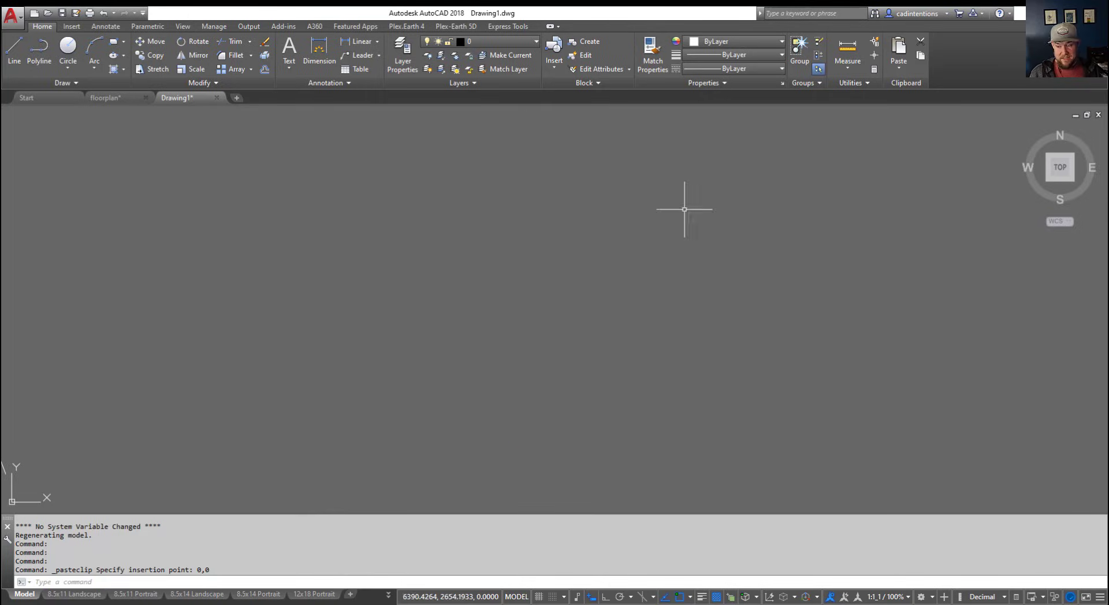
pyautogui.moveTo(455, 313)
pyautogui.write('Z')
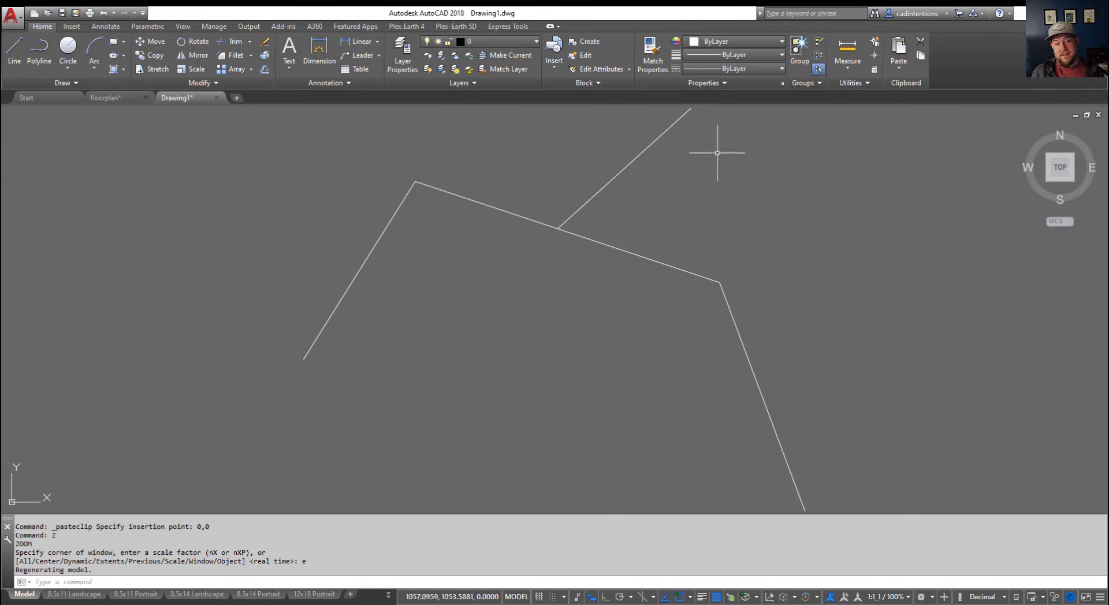
pyautogui.moveTo(240, 178)
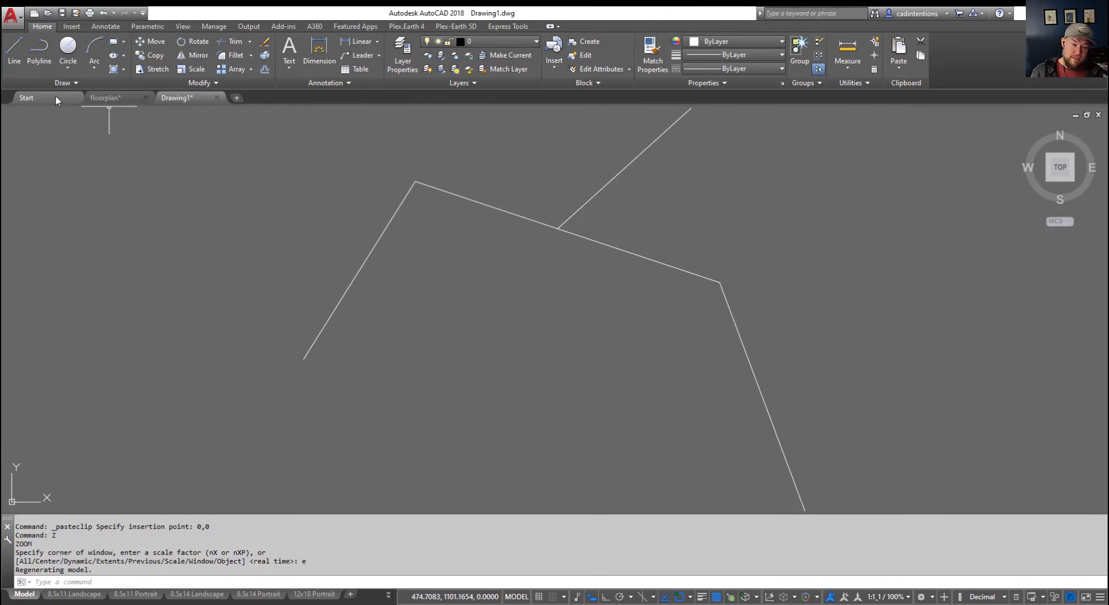
pyautogui.click(106, 97)
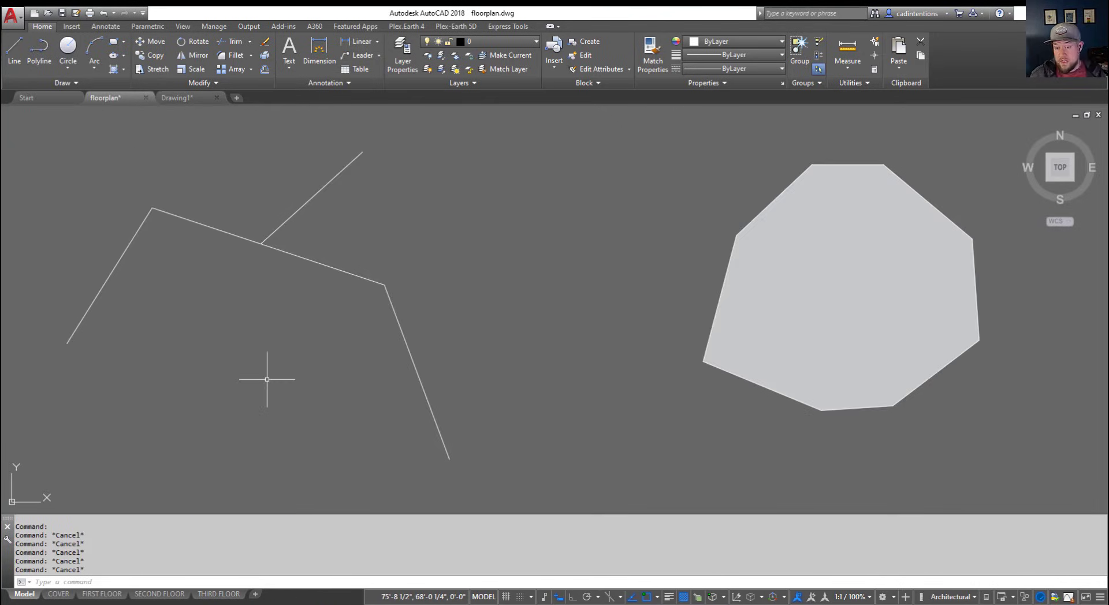
pyautogui.moveTo(316, 386)
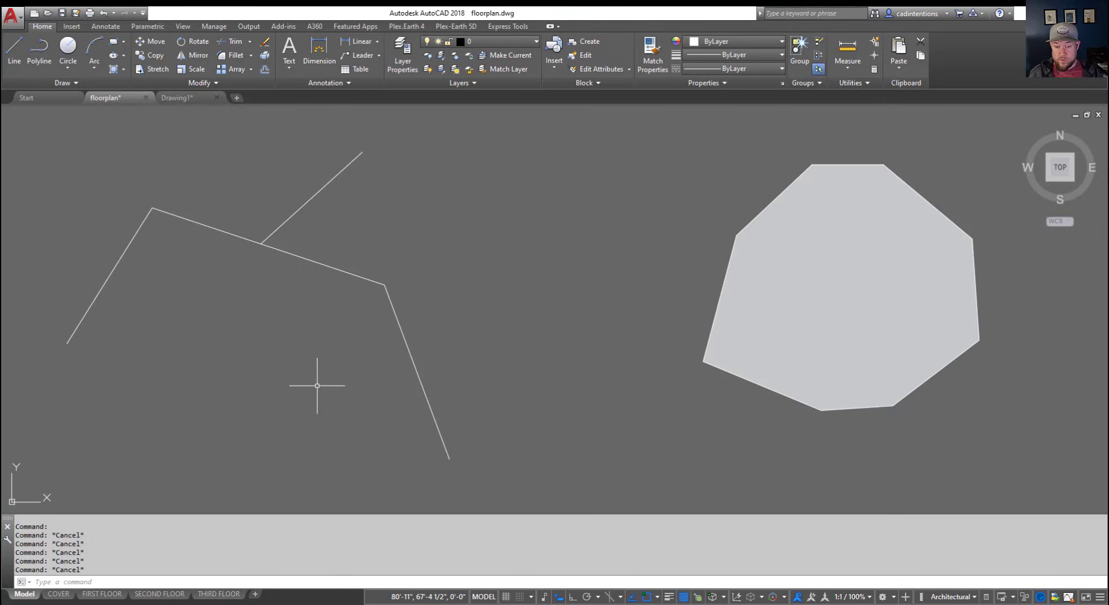
pyautogui.moveTo(280, 415)
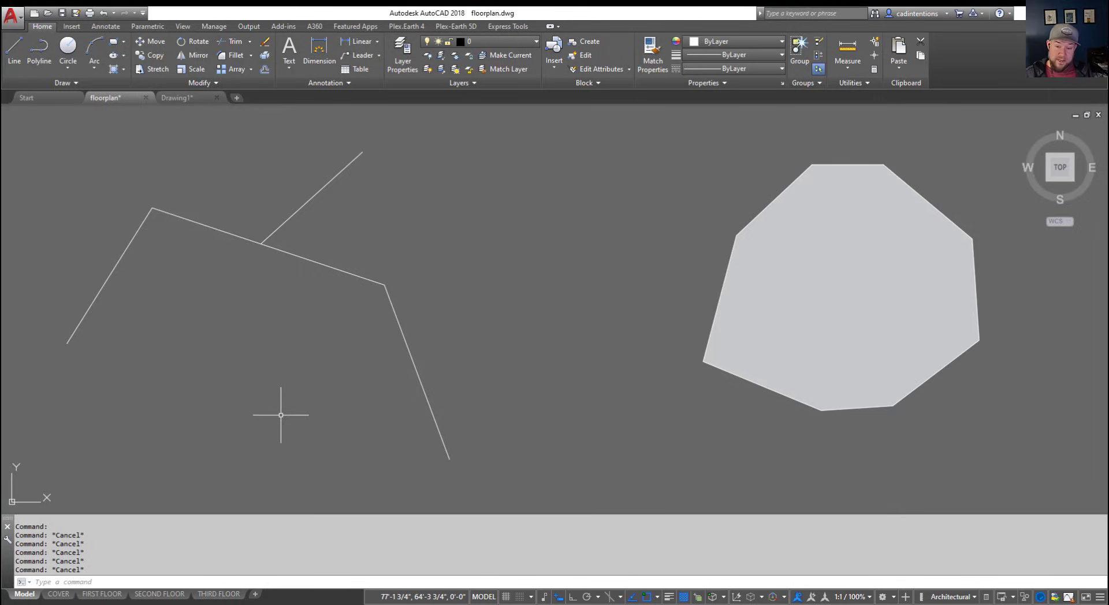
pyautogui.moveTo(291, 386)
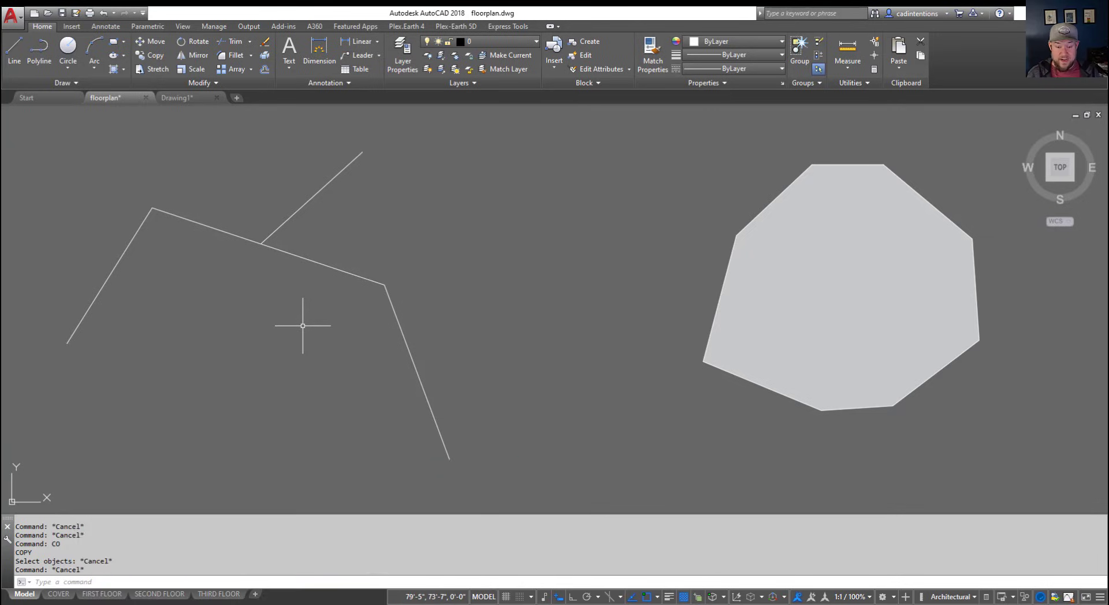
pyautogui.write('XR')
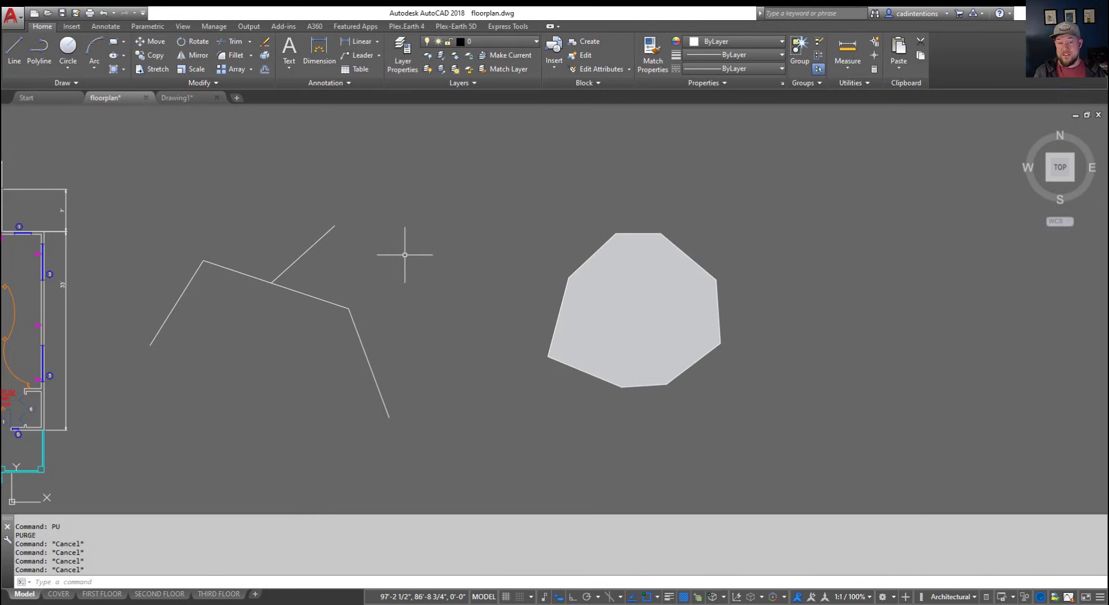
pyautogui.moveTo(411, 272)
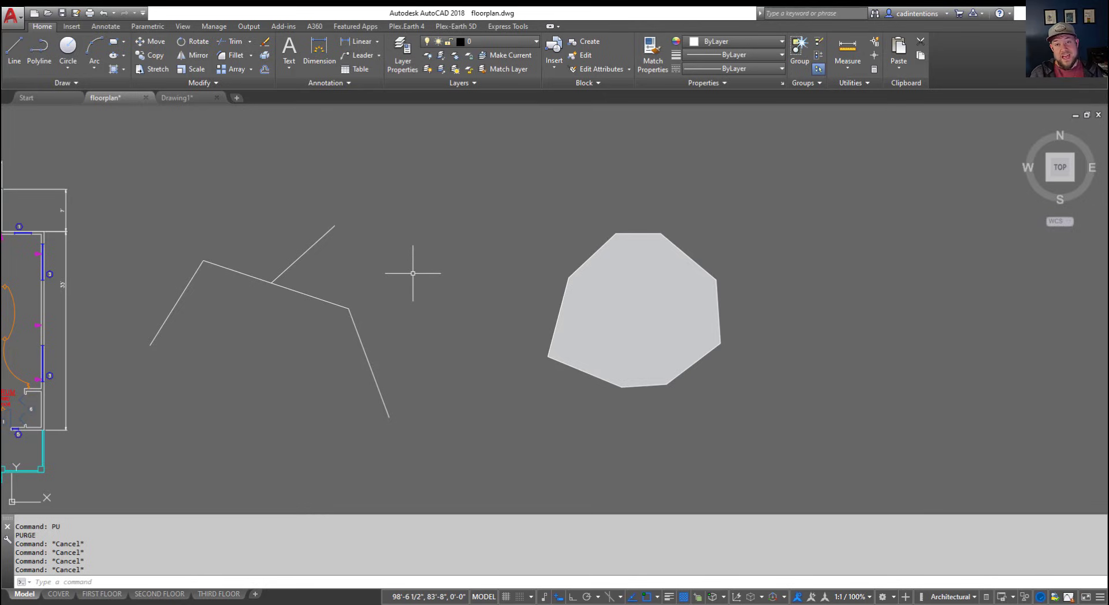